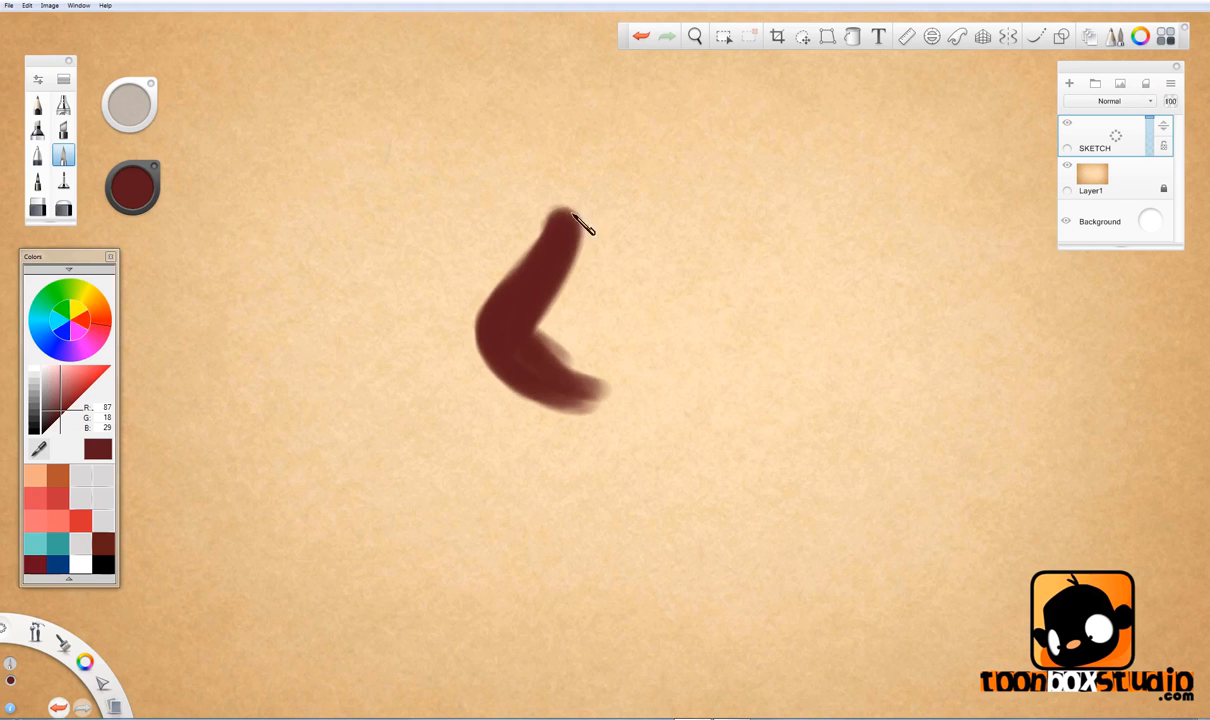
Step: Paint the dark red silhouette of the bent leg, foot, raised arm and head
drag(560, 205, 685, 235)
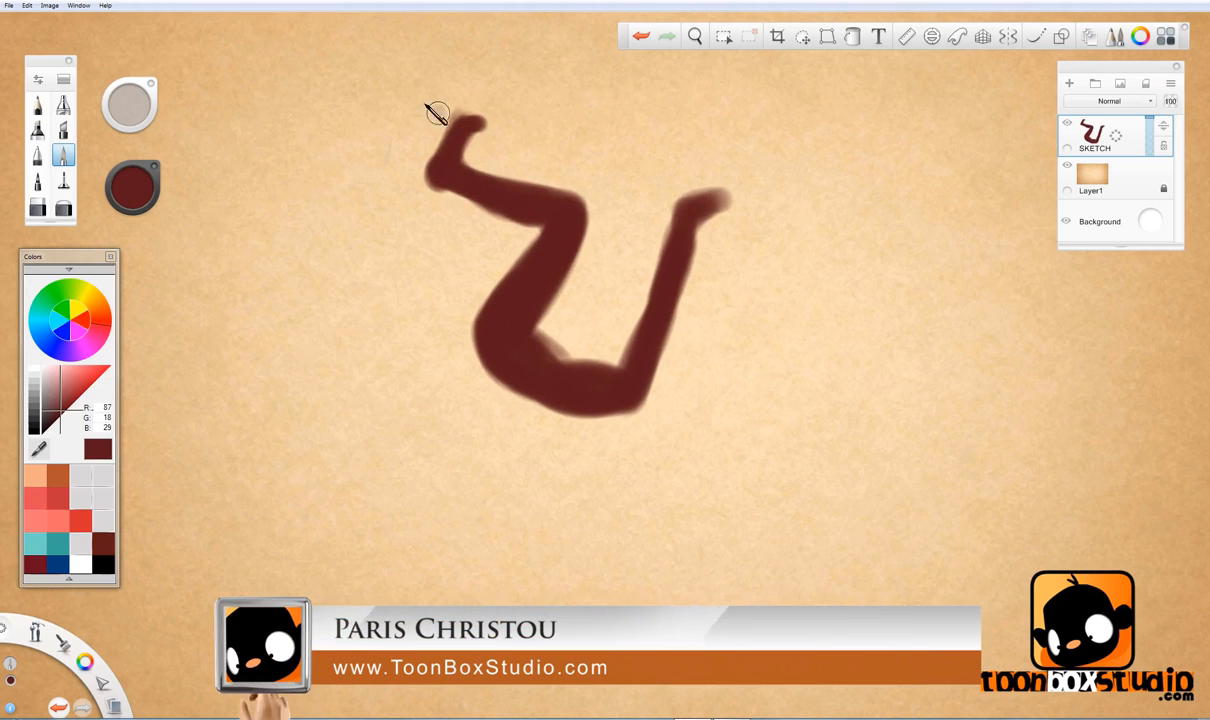
drag(440, 115, 575, 210)
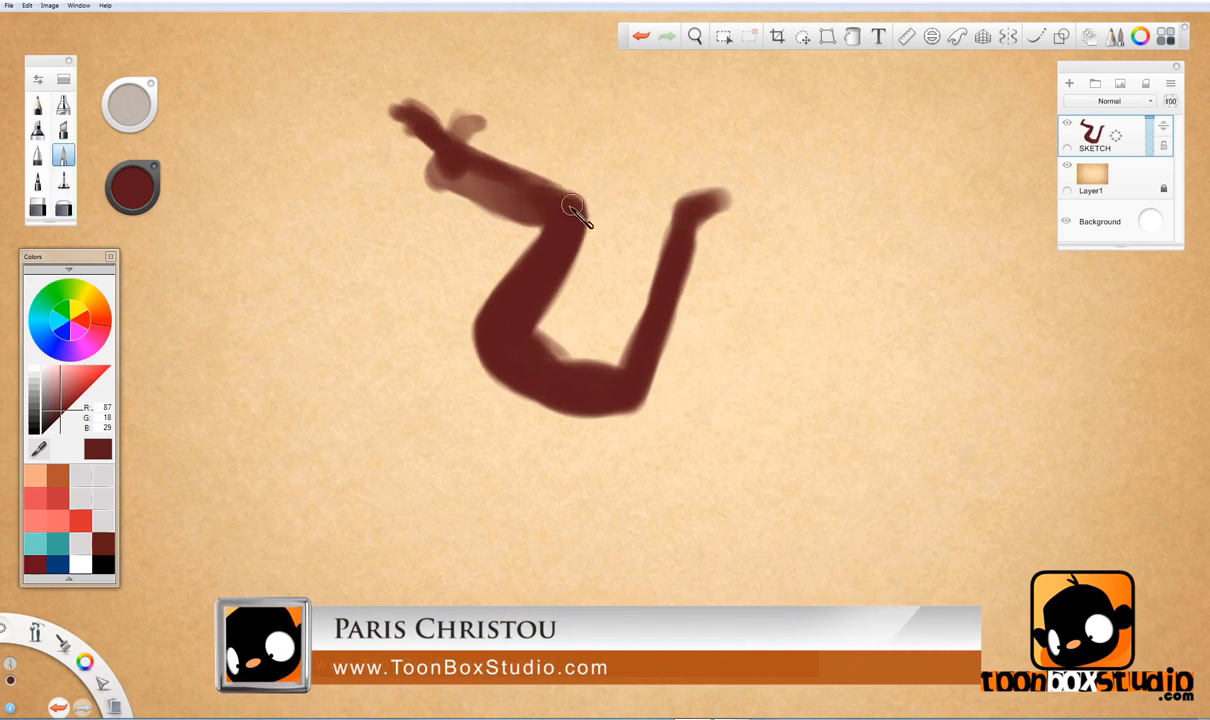
drag(575, 210, 545, 330)
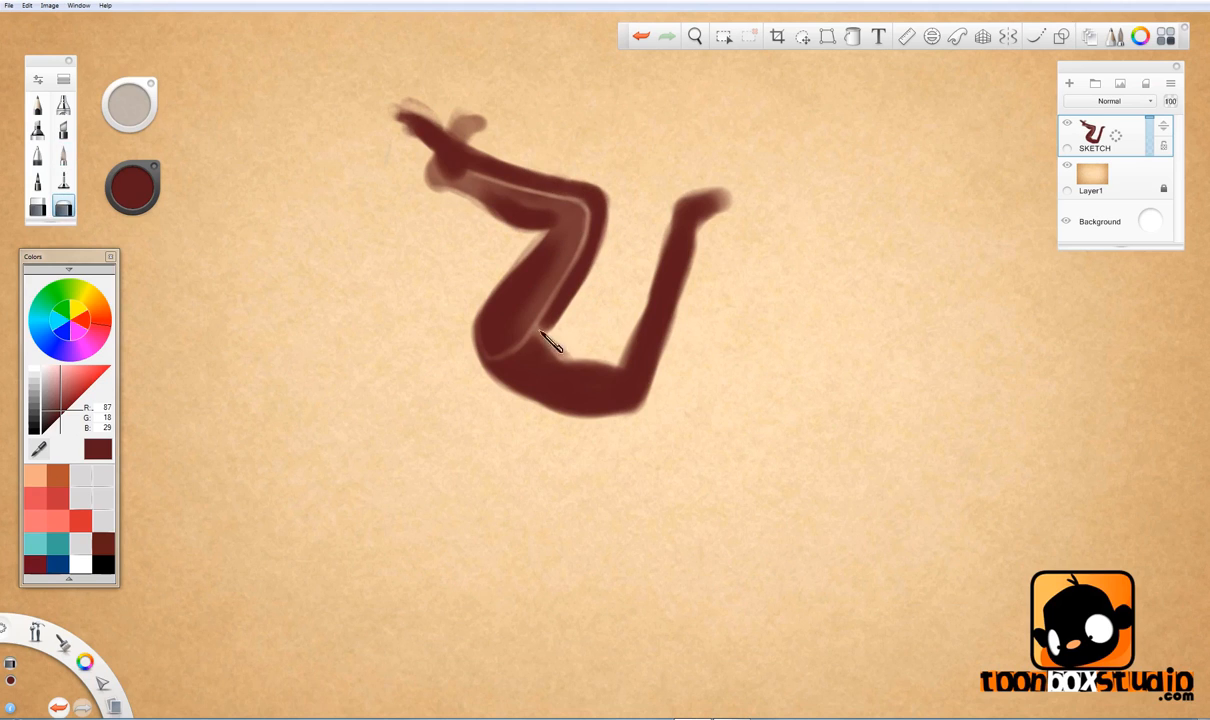
drag(550, 340, 645, 430)
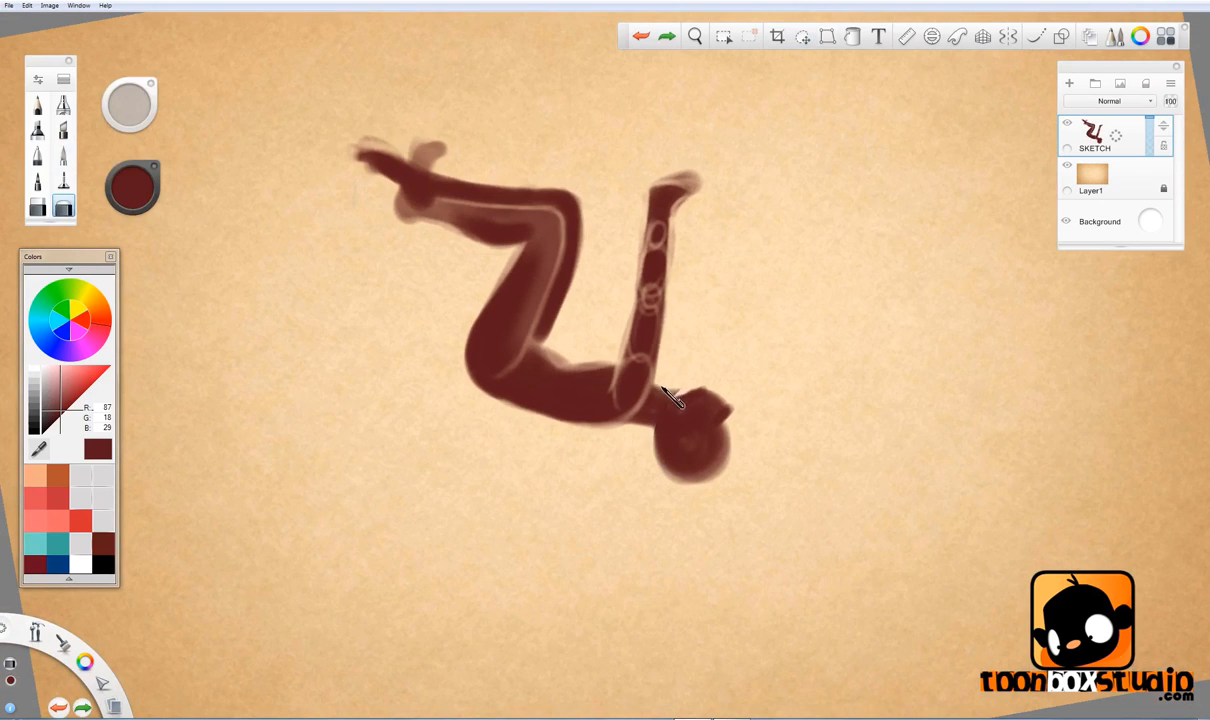
drag(670, 395, 525, 420)
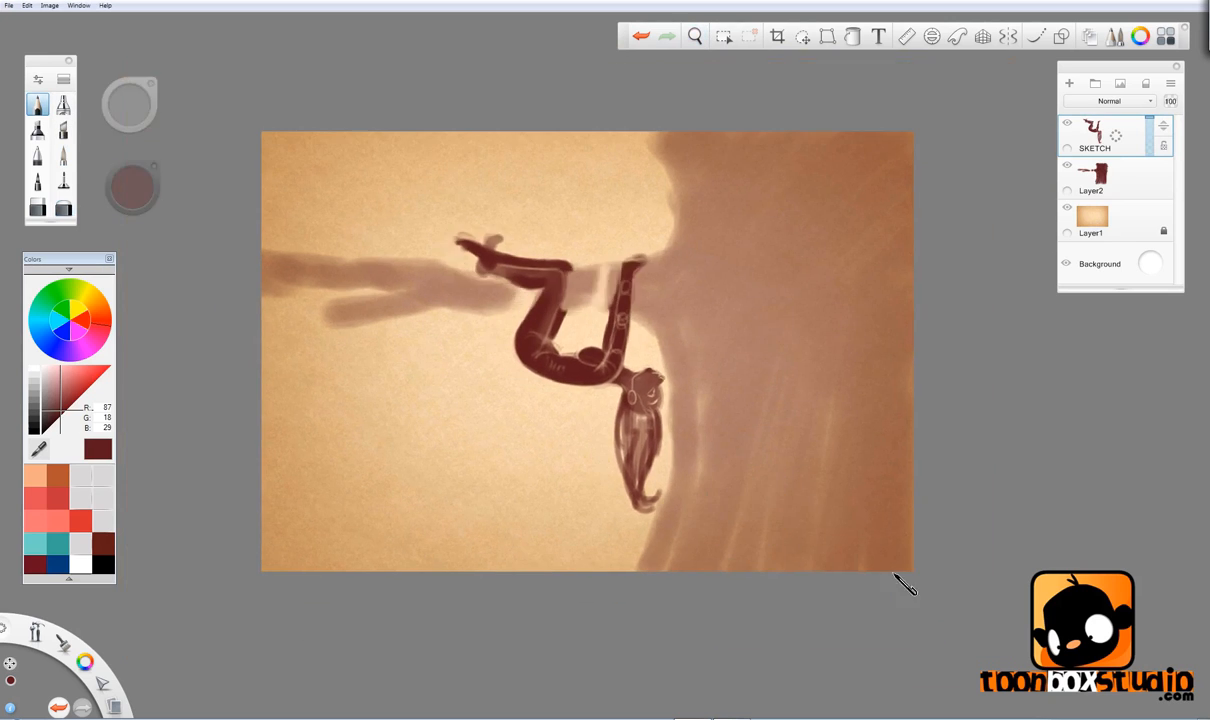
Step: Add Layer2 for the brown background shapes and hair
click(1069, 83)
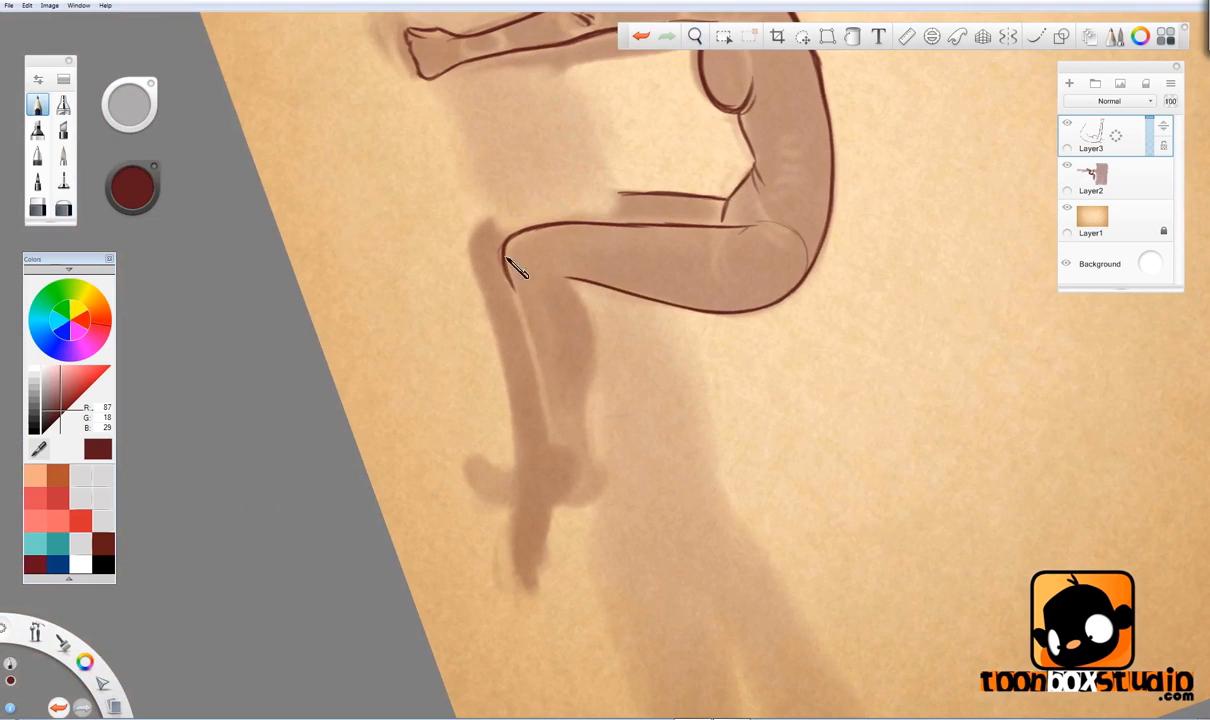
Step: Trace dark outlines of the bent leg and the raised arm and hand
drag(515, 265, 575, 505)
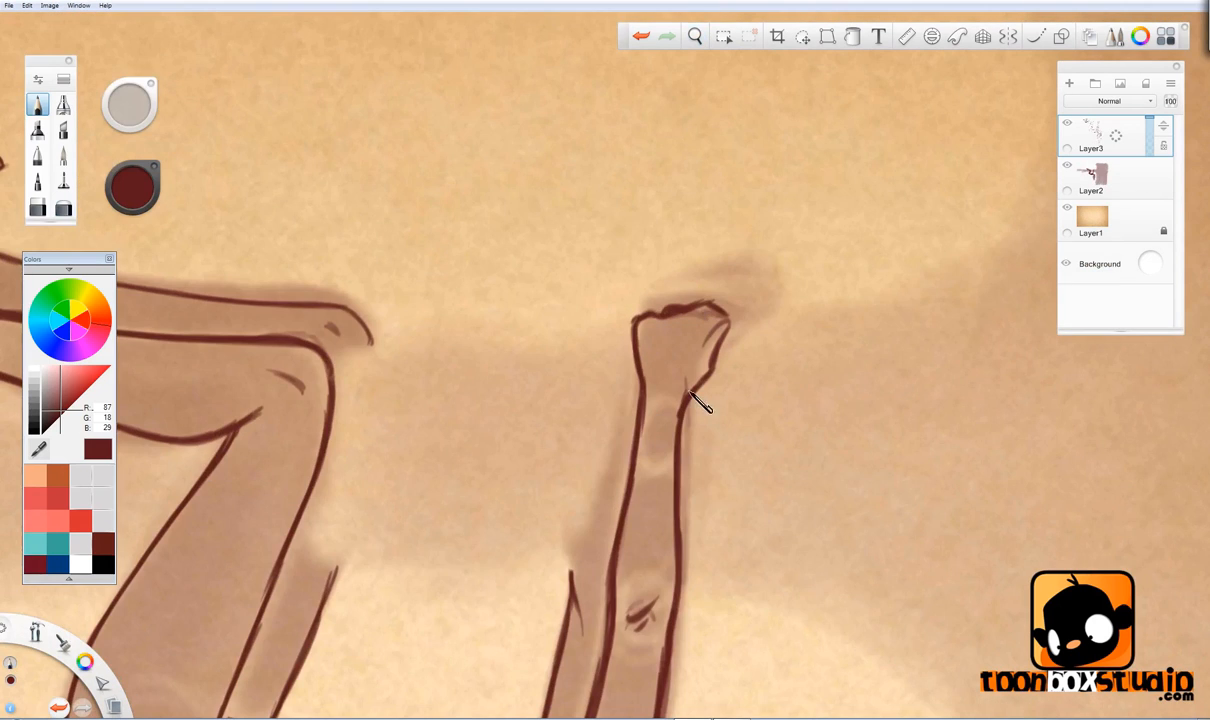
drag(700, 400, 735, 330)
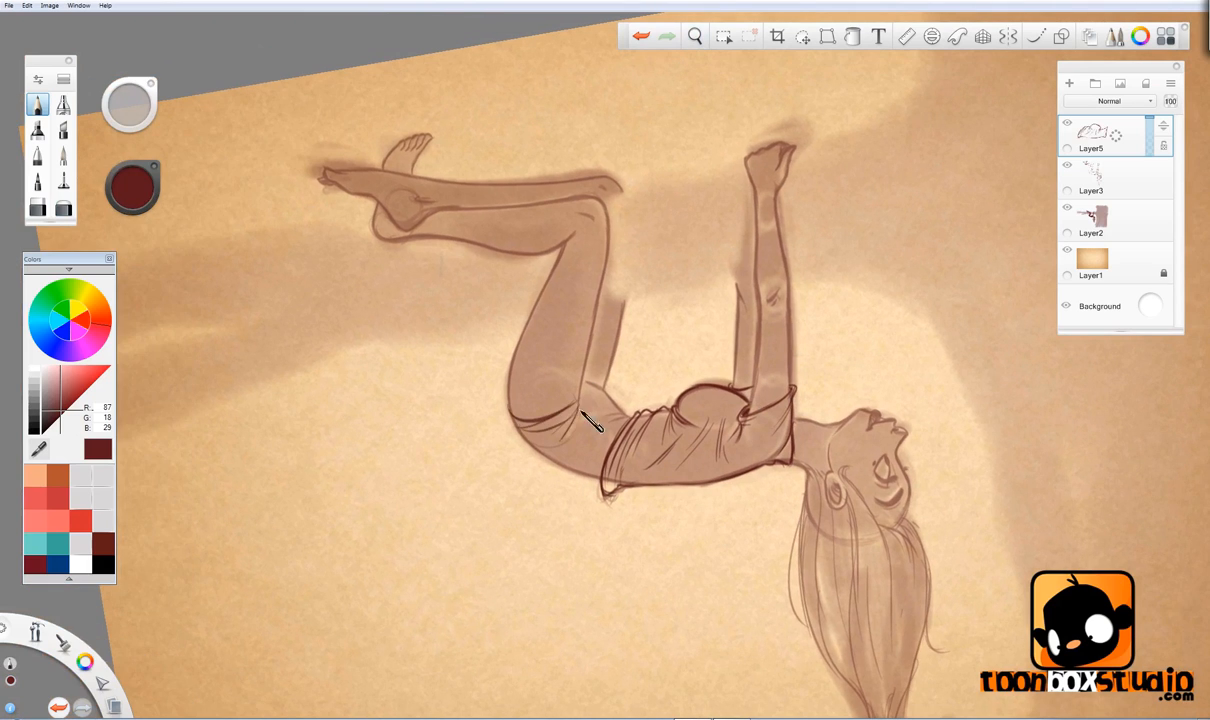
Step: Refine the shirt outline over the torso with pencil lines
drag(600, 410, 640, 400)
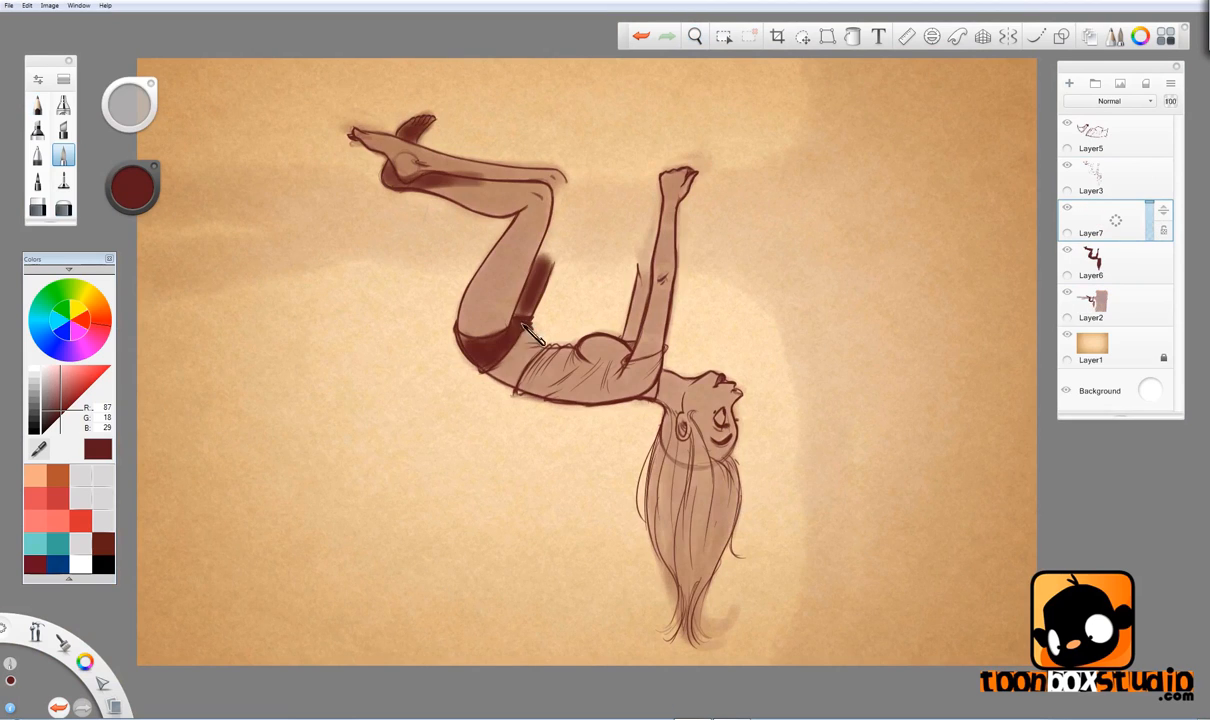
Step: Paint dark red shading across the girl's shorts
drag(535, 335, 710, 480)
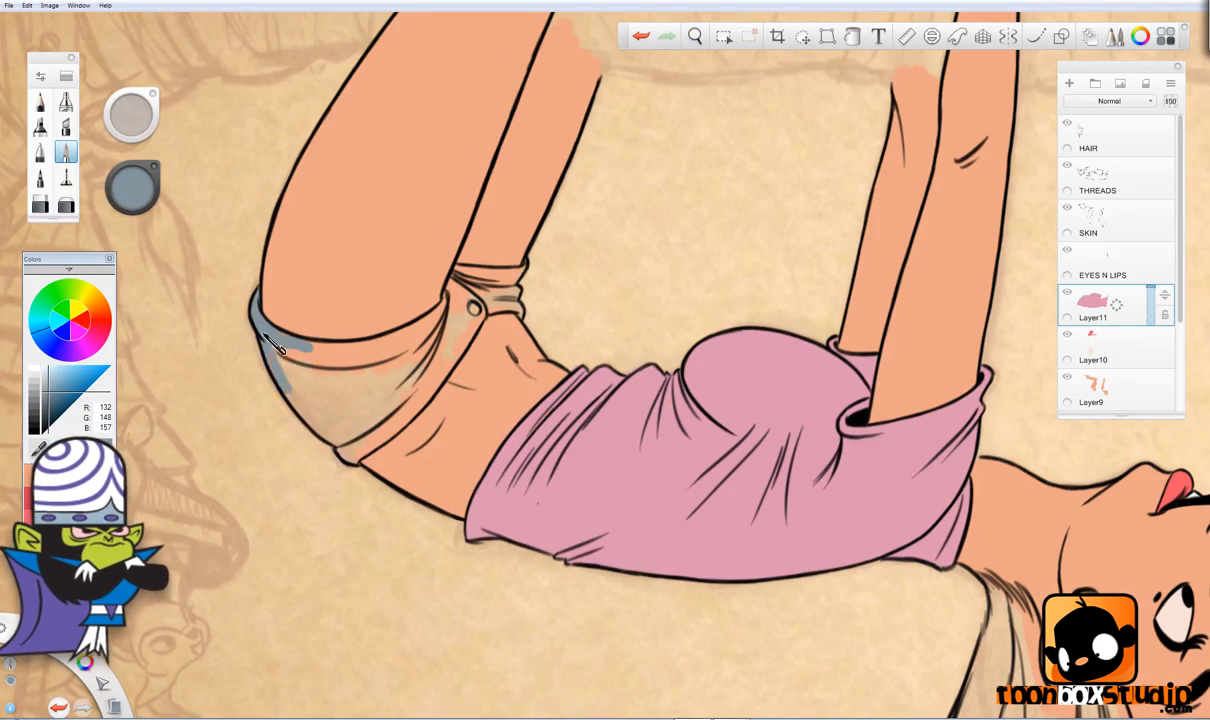
Step: Pick a tool from the top toolbar for the shading pass
click(694, 37)
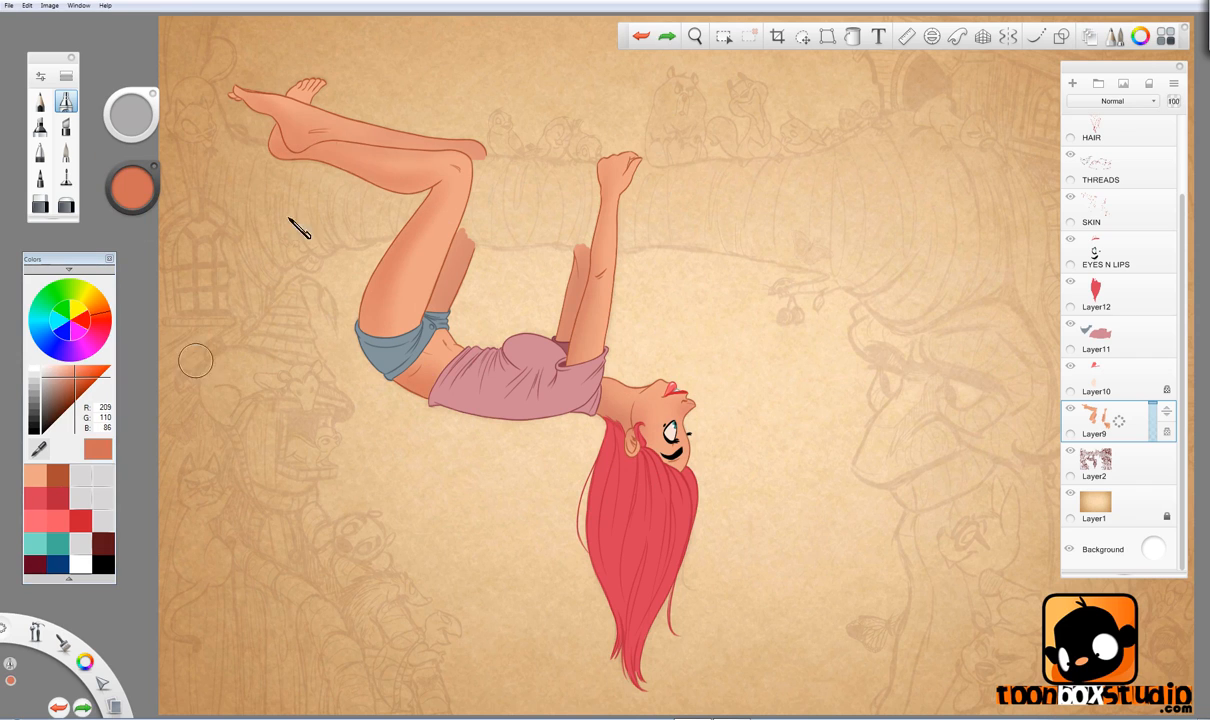
Step: Airbrush light orange highlights on the raised hand, then pick a golden skin shade
click(80, 378)
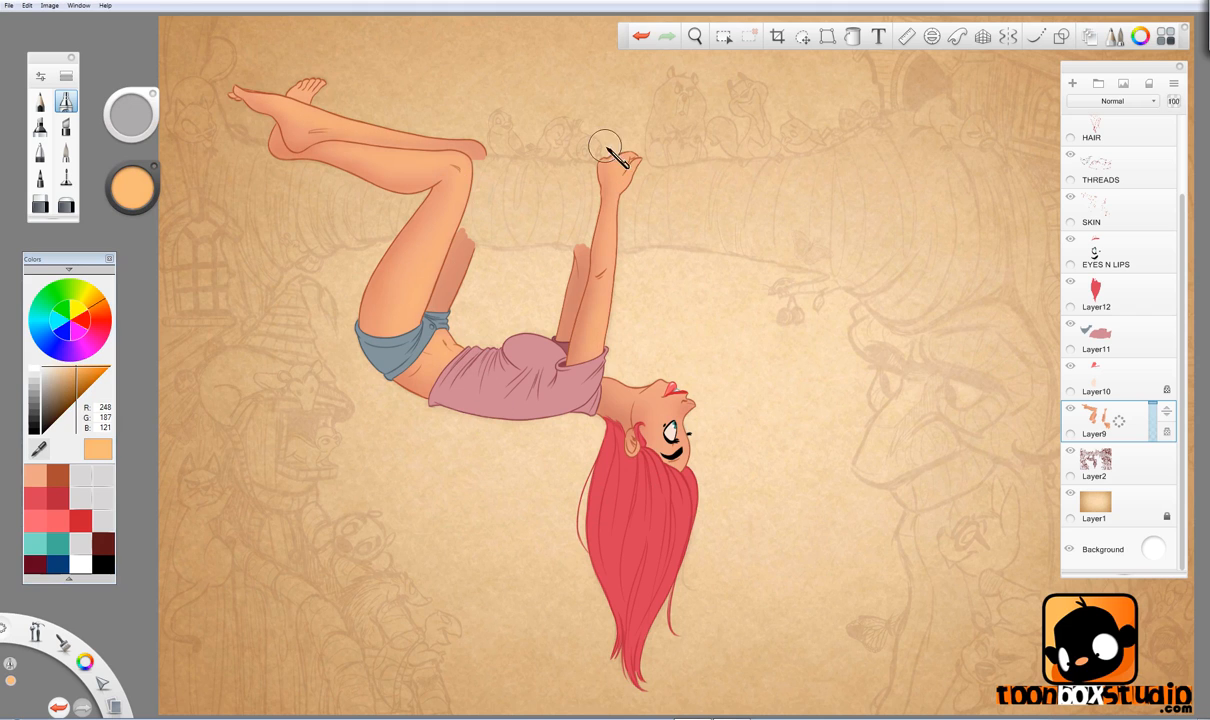
drag(610, 150, 450, 350)
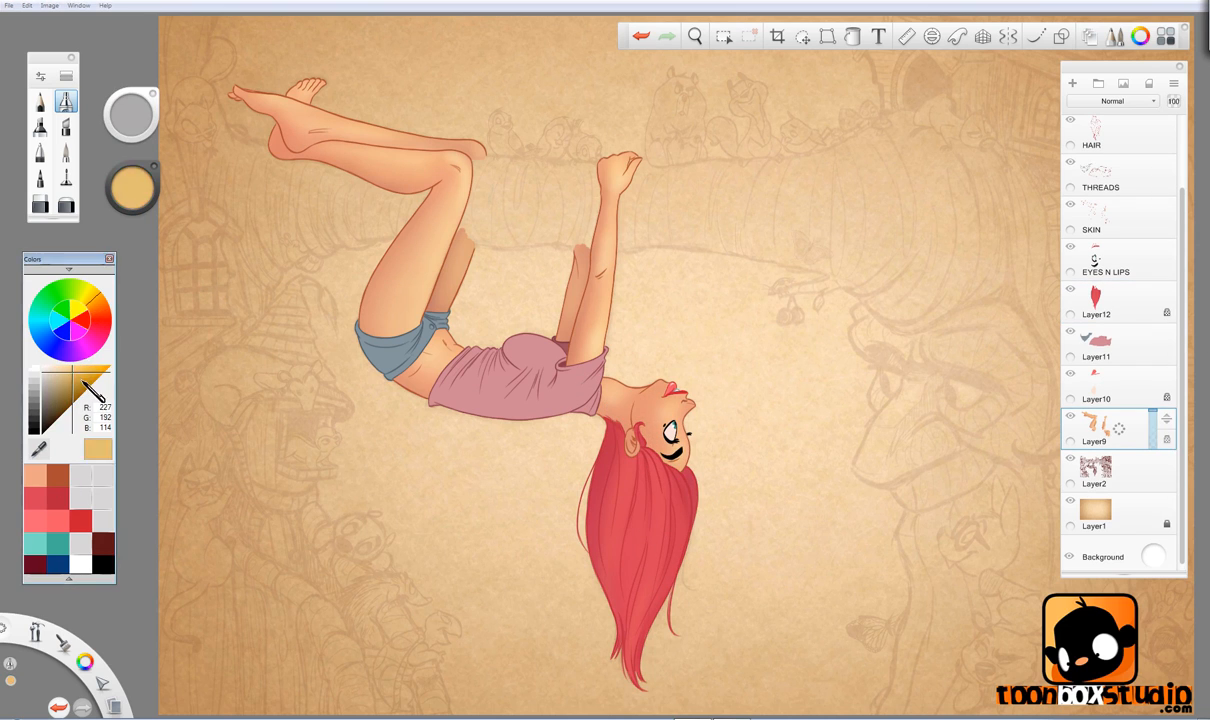
click(75, 400)
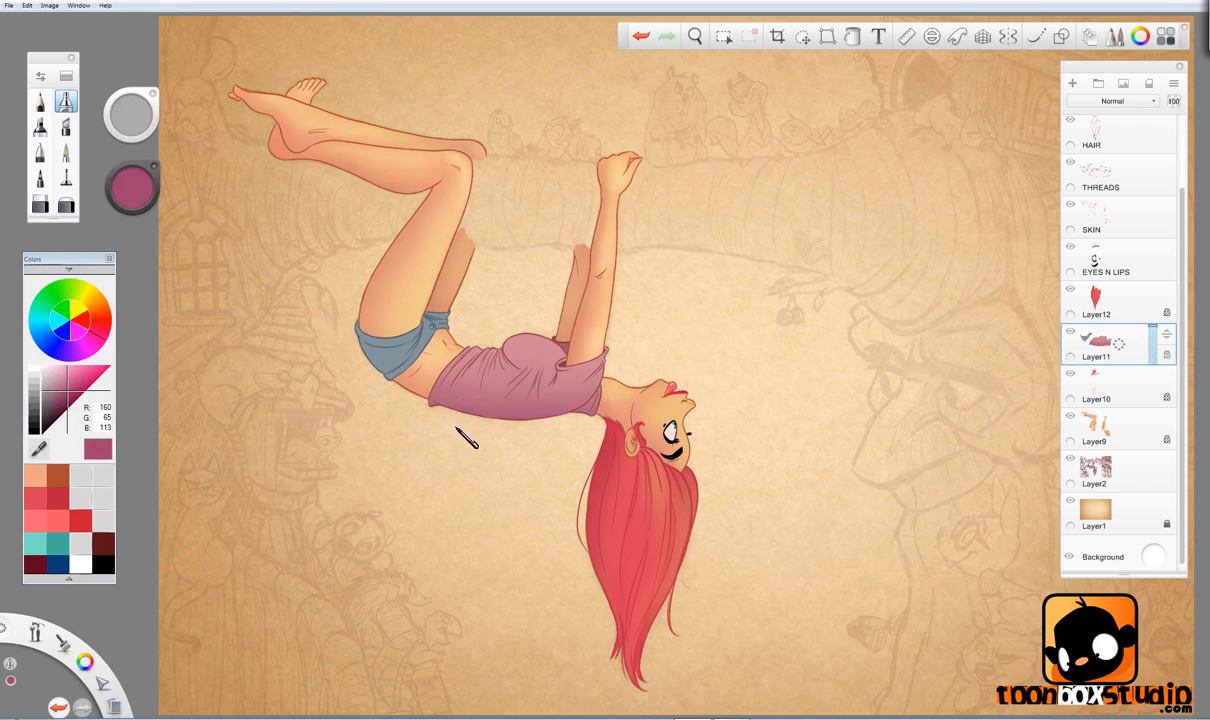
Step: Tint the shirt a redder pink, then pick a dark blue colour
drag(470, 438, 610, 355)
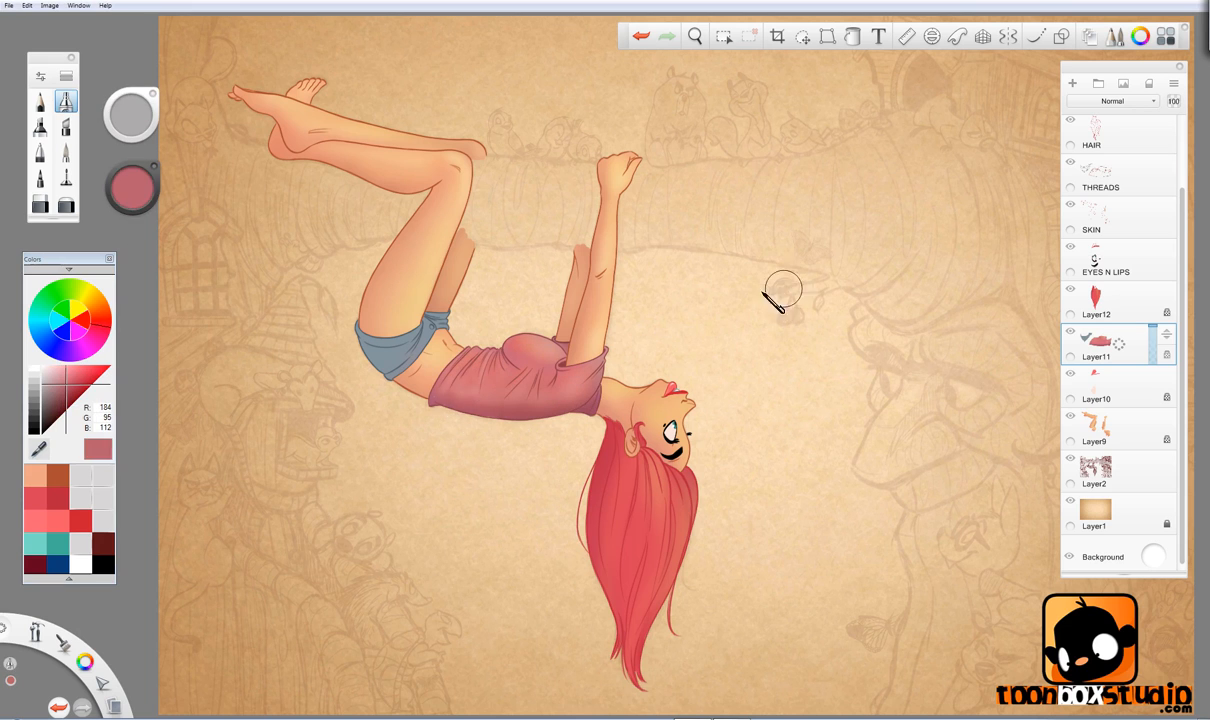
click(694, 36)
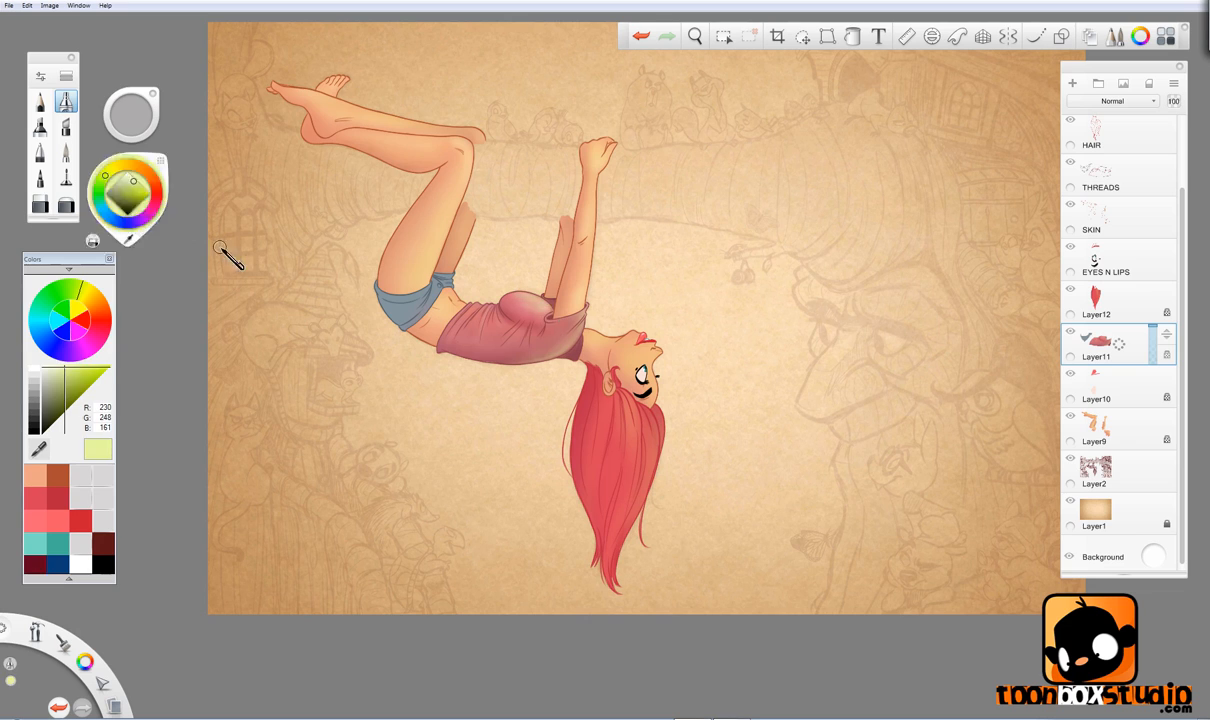
click(128, 185)
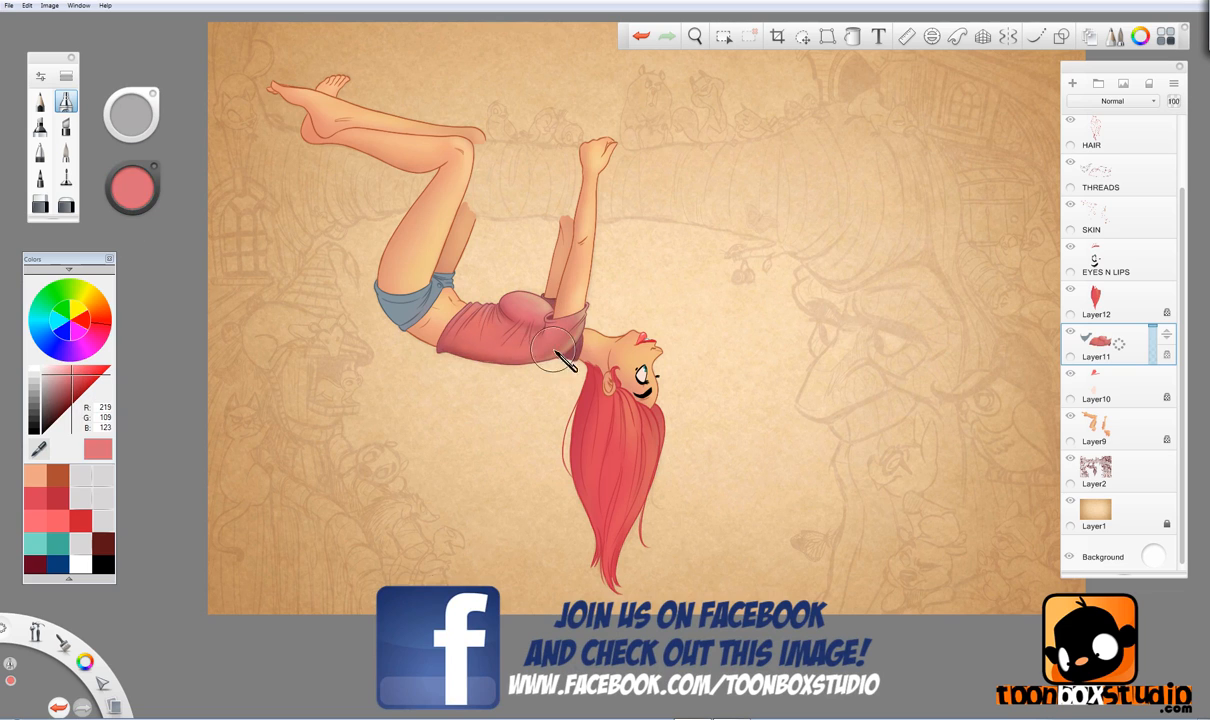
click(57, 376)
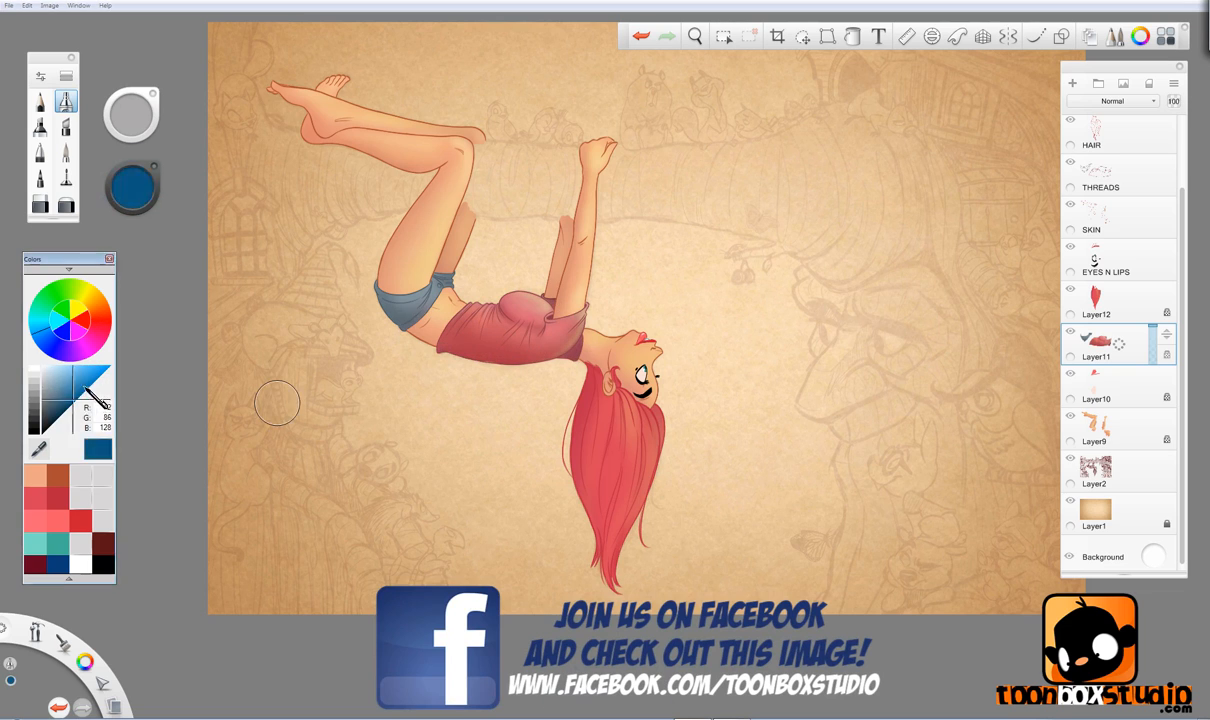